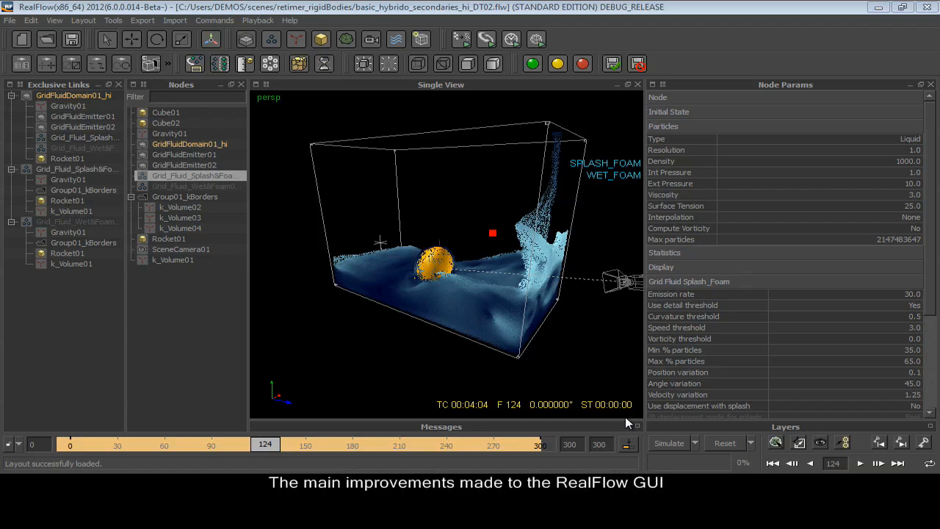
mouse_move(763, 432)
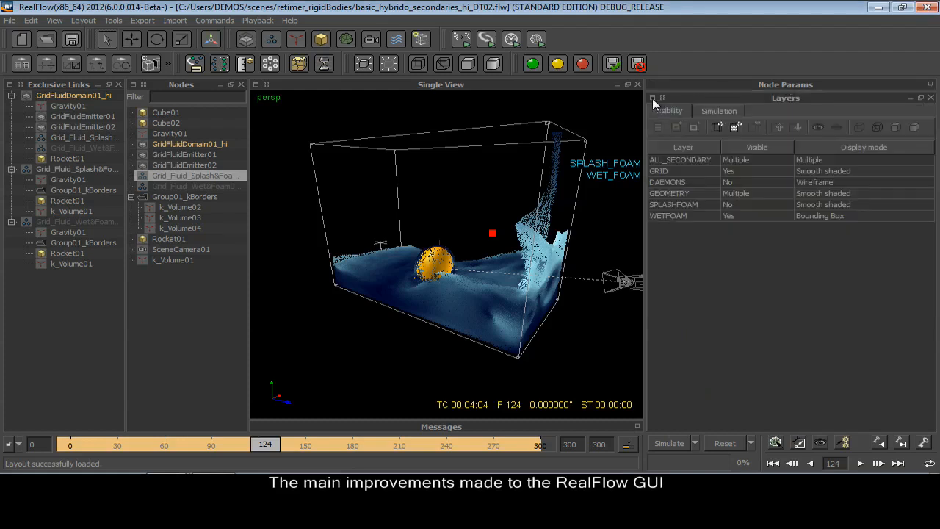
left_click(651, 97)
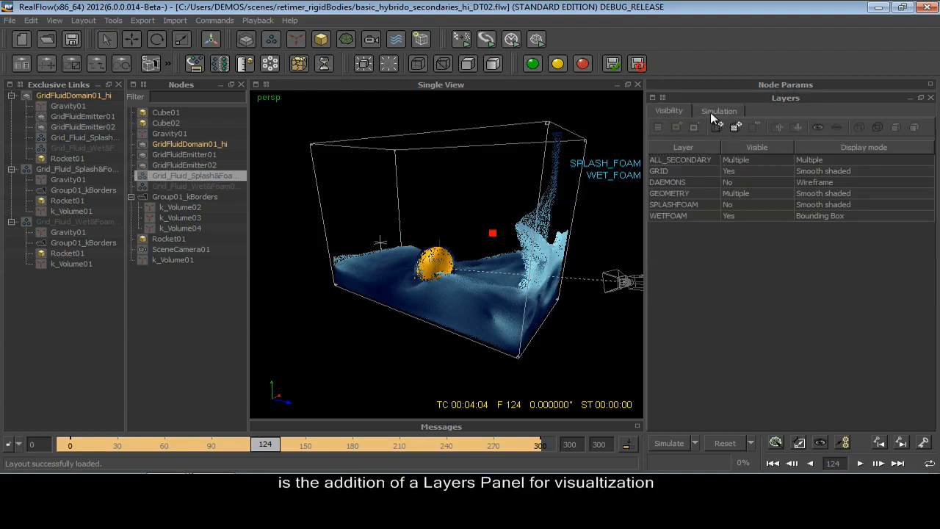
left_click(718, 111)
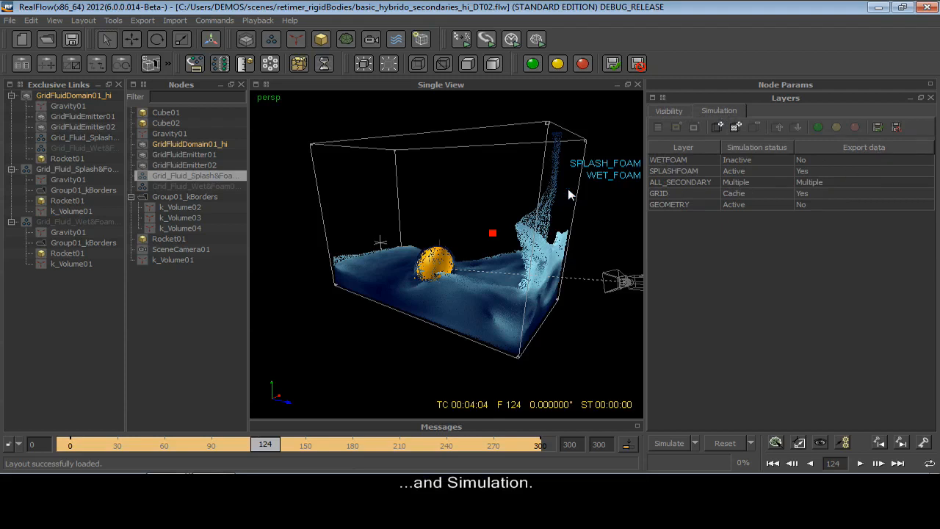
mouse_move(681, 160)
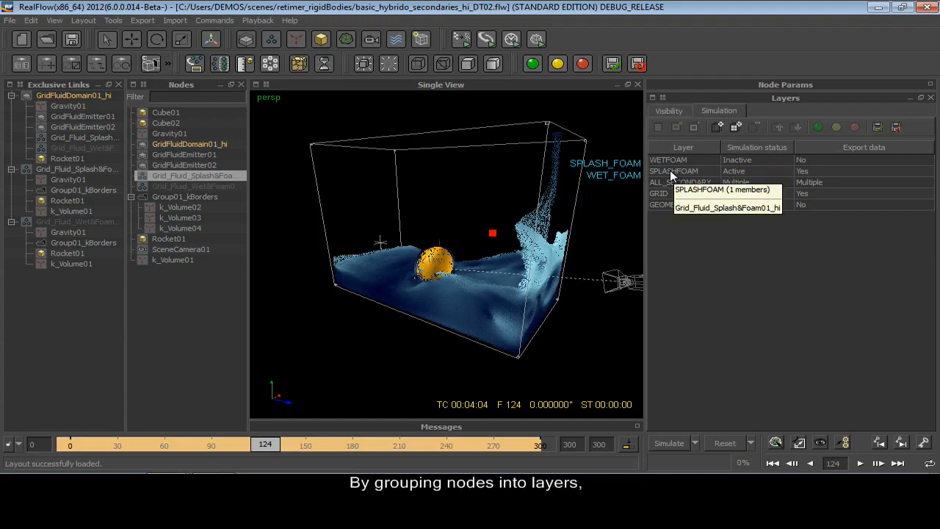
mouse_move(681, 182)
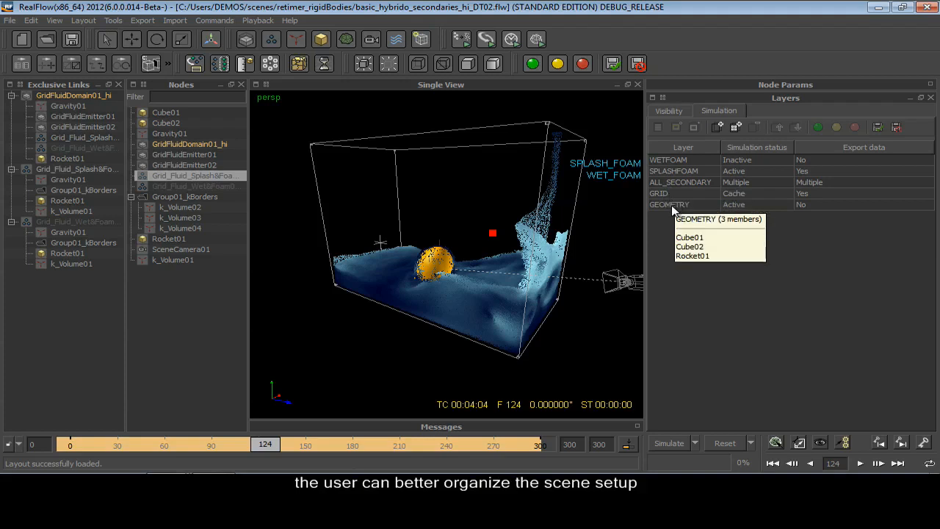
mouse_move(769, 155)
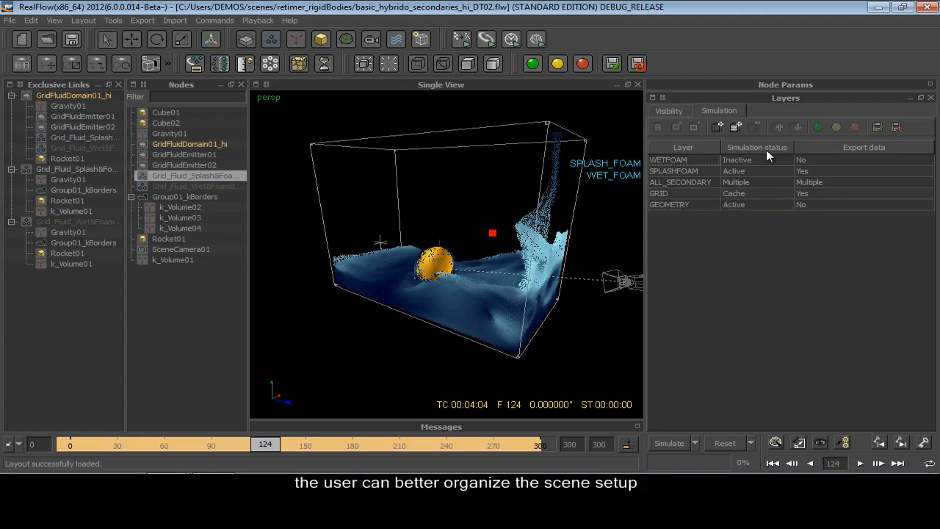
mouse_move(849, 156)
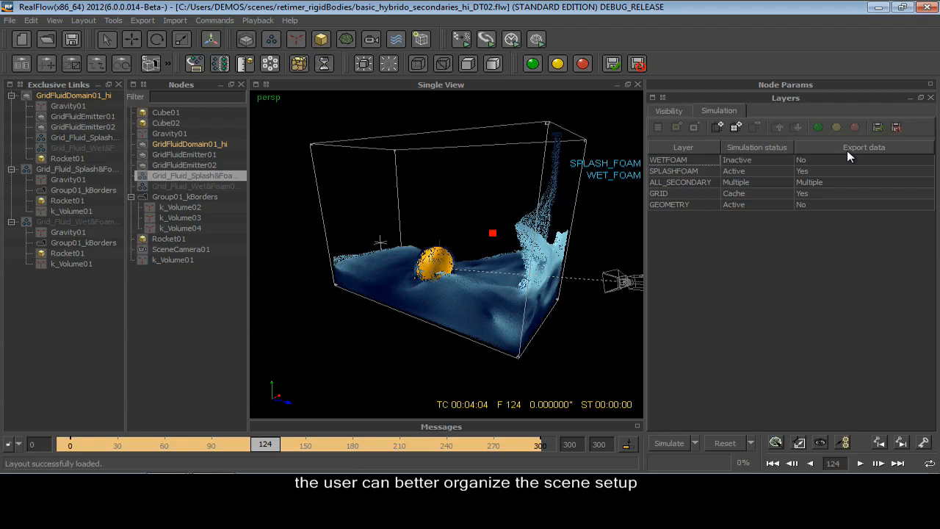
left_click(668, 110)
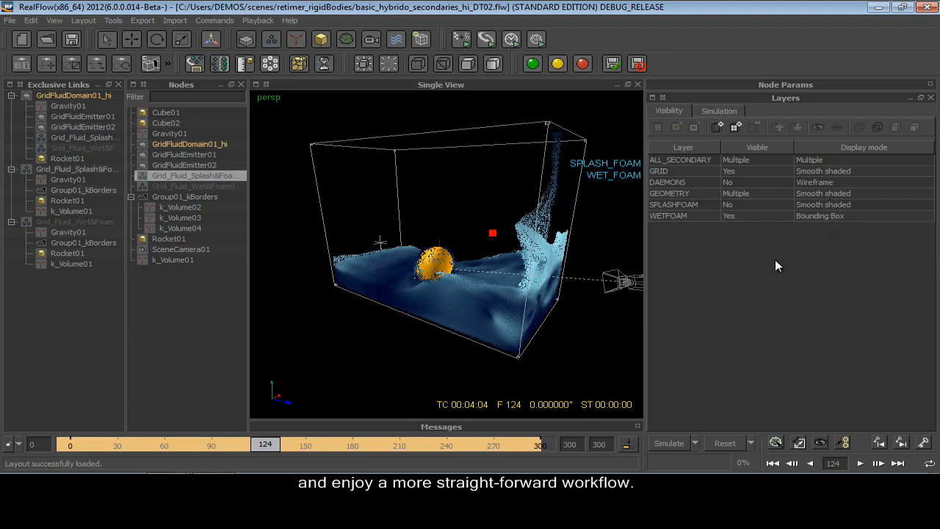
mouse_move(691, 176)
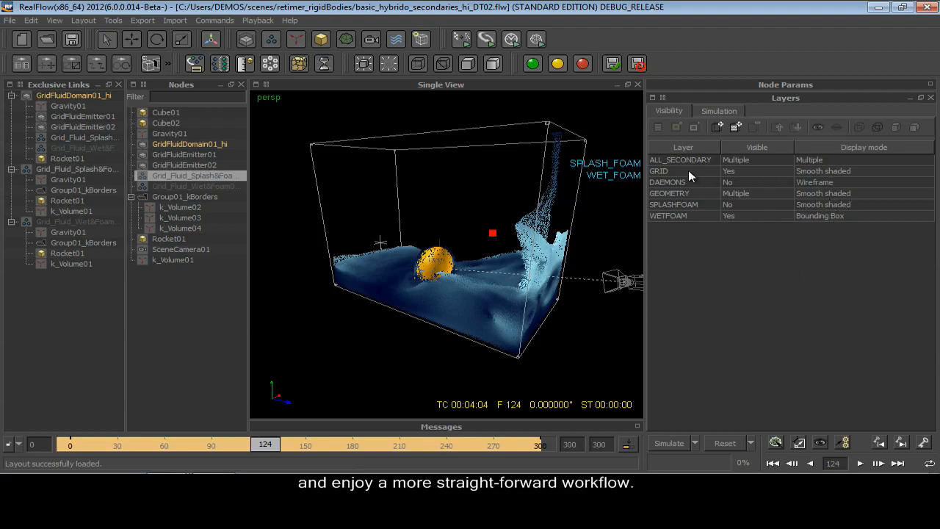
Step: Show the splash foam layer, hide the grid, shade foam smoothly, then bring up the Fracture Tool
left_click(837, 126)
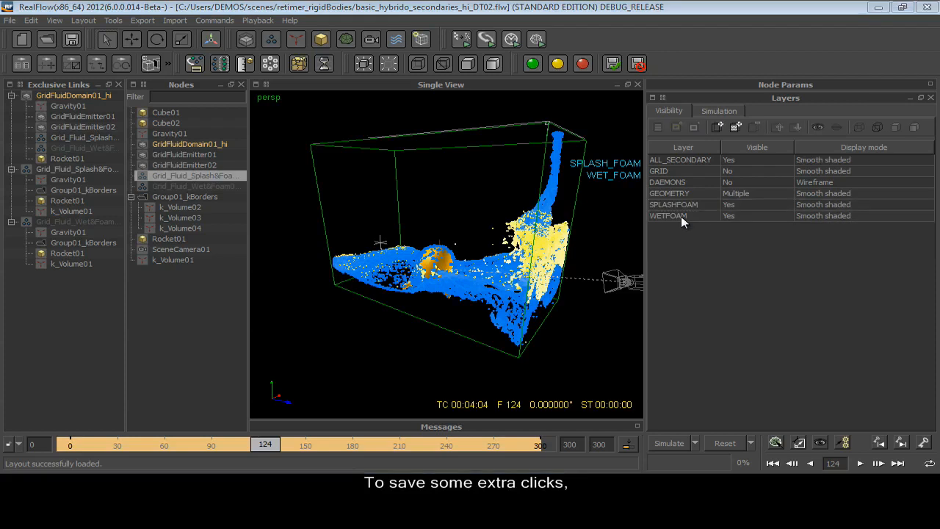
mouse_move(351, 83)
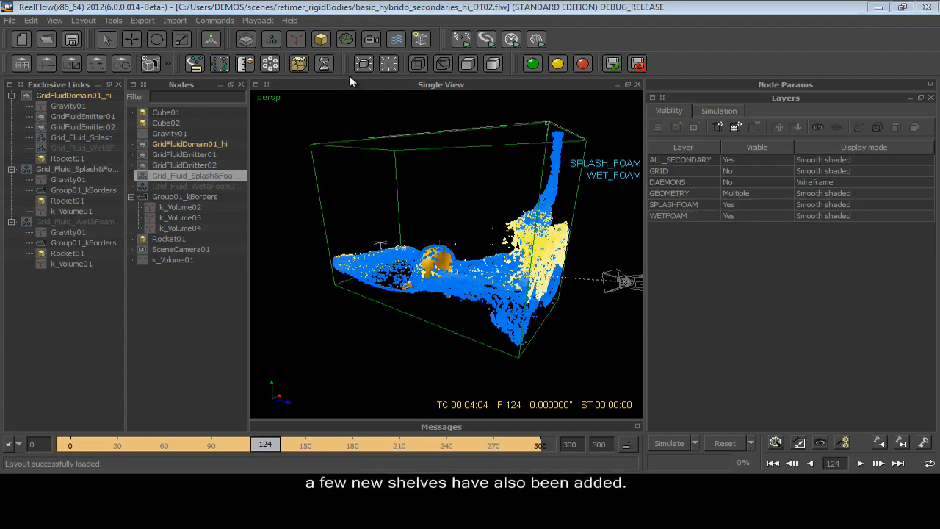
left_click(299, 65)
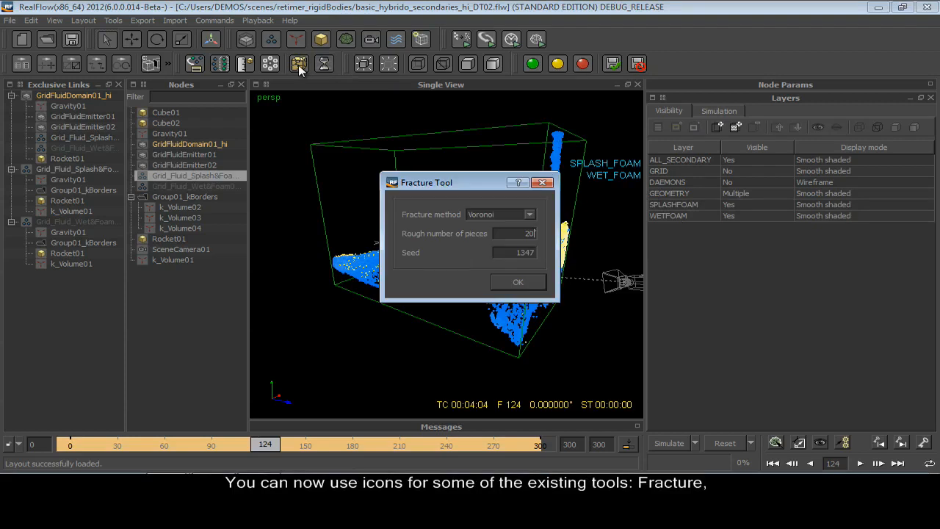
Step: Dismiss the Fracture Tool and Retimer dialogs, confirming Yes to discard the retimer settings
left_click(517, 282)
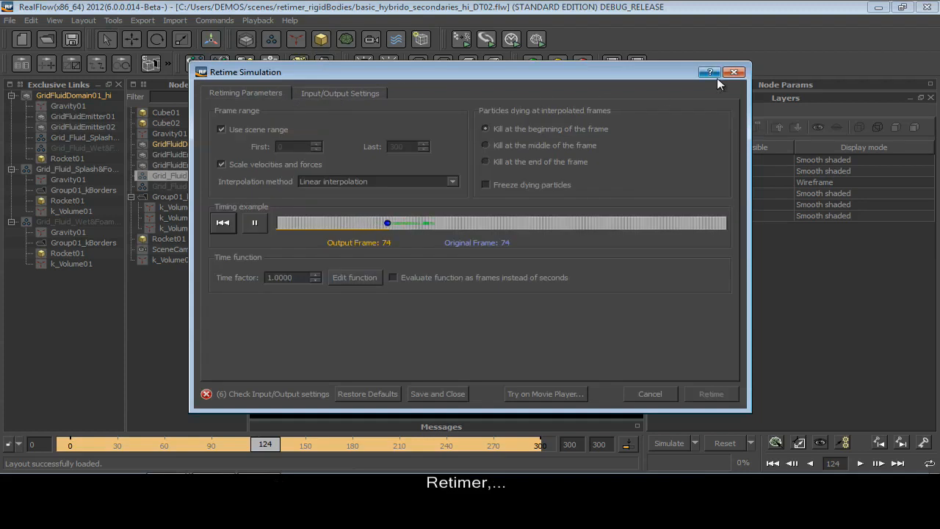
left_click(733, 72)
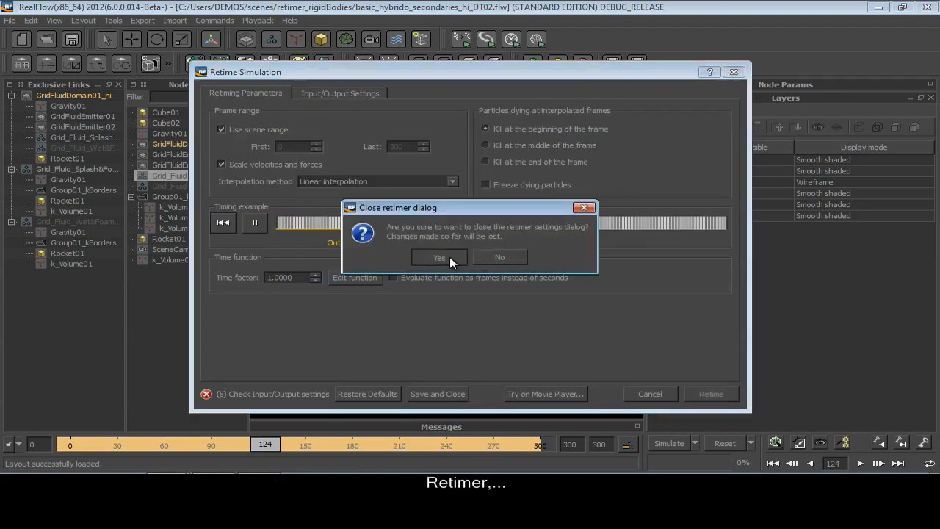
left_click(439, 257)
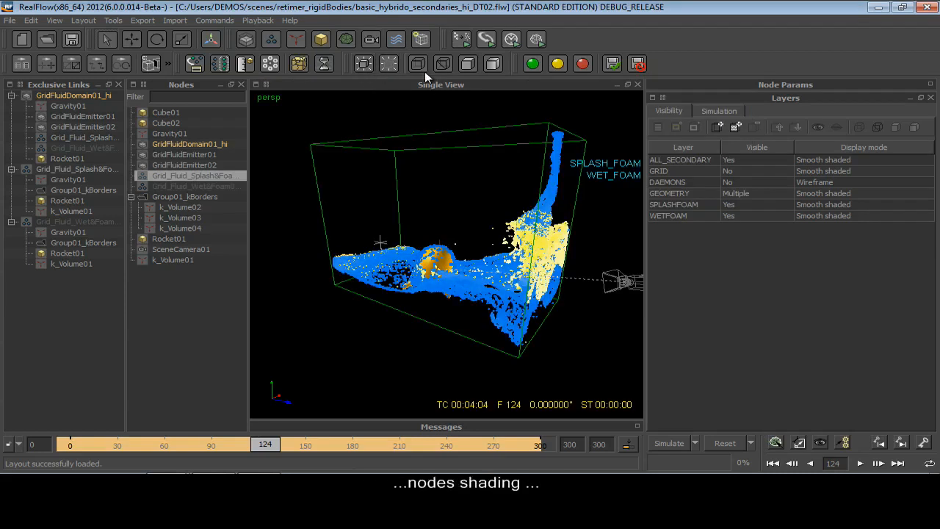
mouse_move(493, 64)
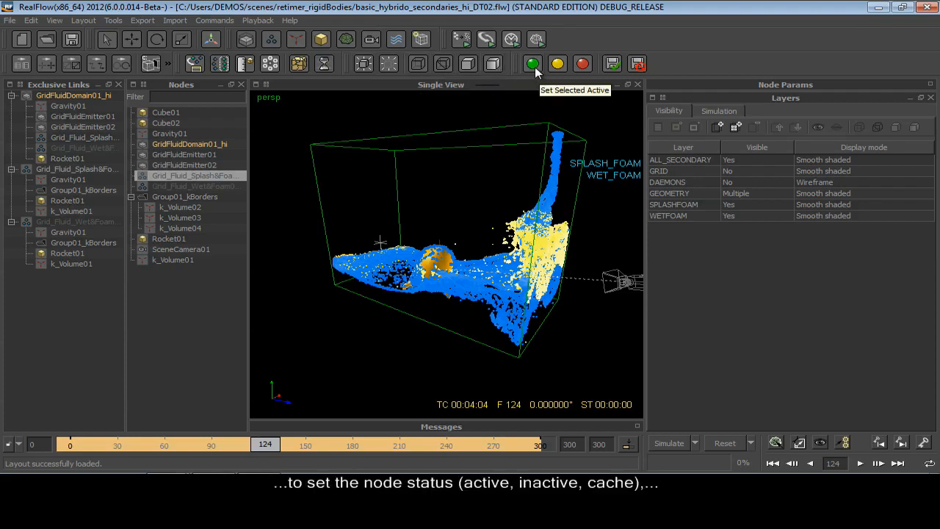
left_click(532, 65)
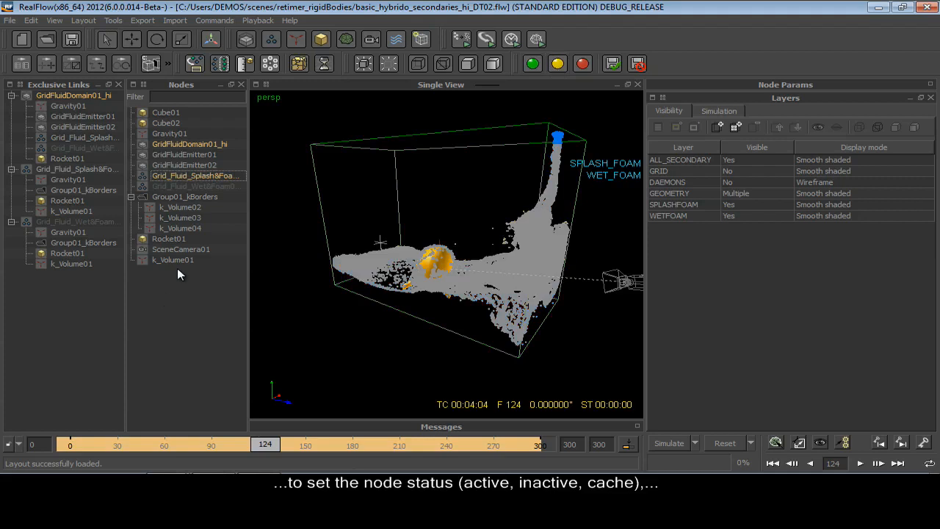
left_click(532, 64)
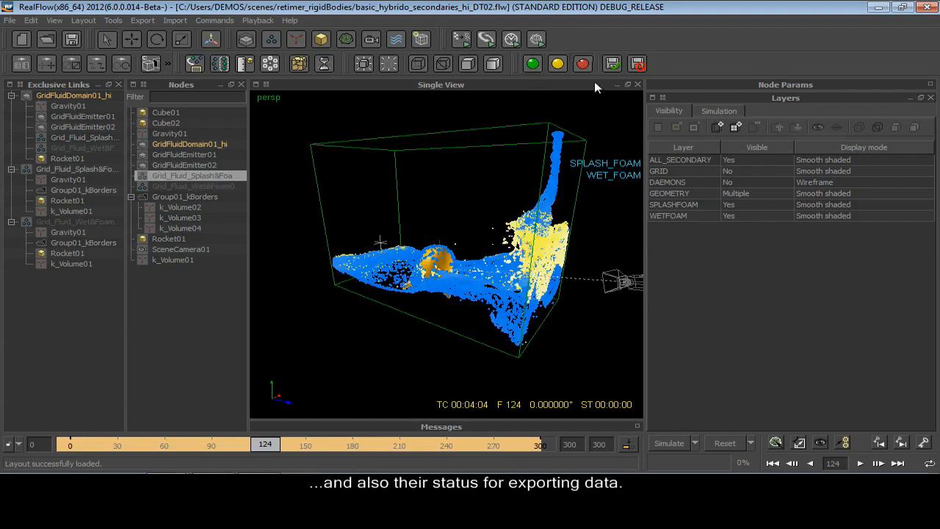
mouse_move(611, 64)
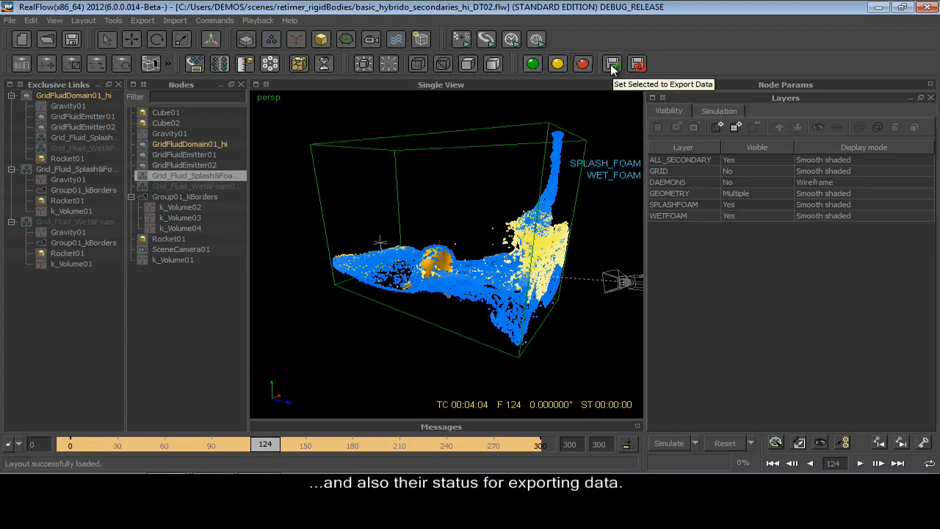
mouse_move(637, 65)
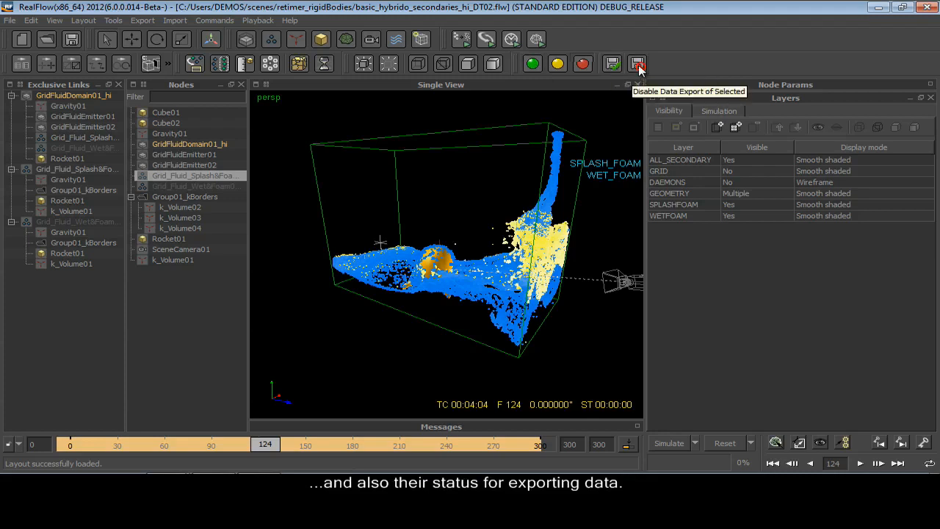